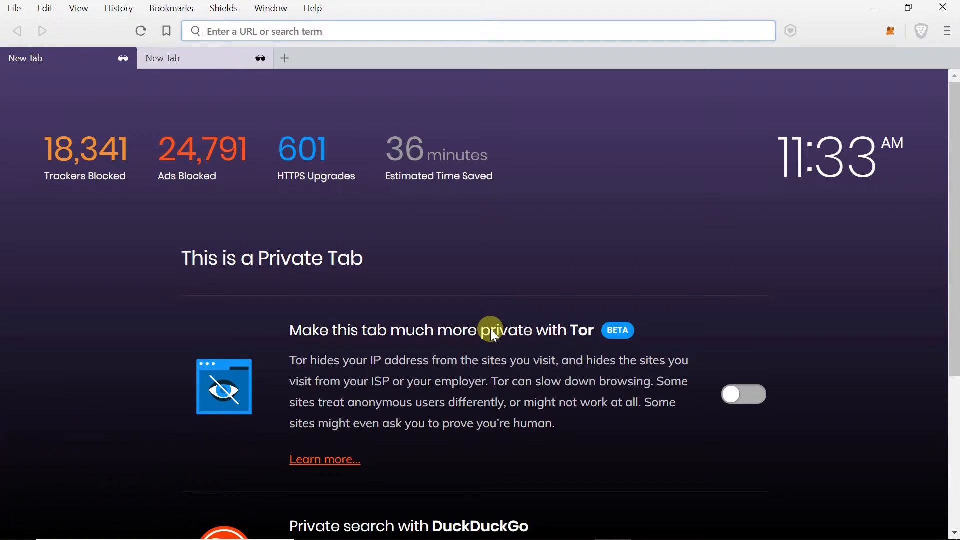
Load myip.com to show the current public IP address located in Thailand
text(m)
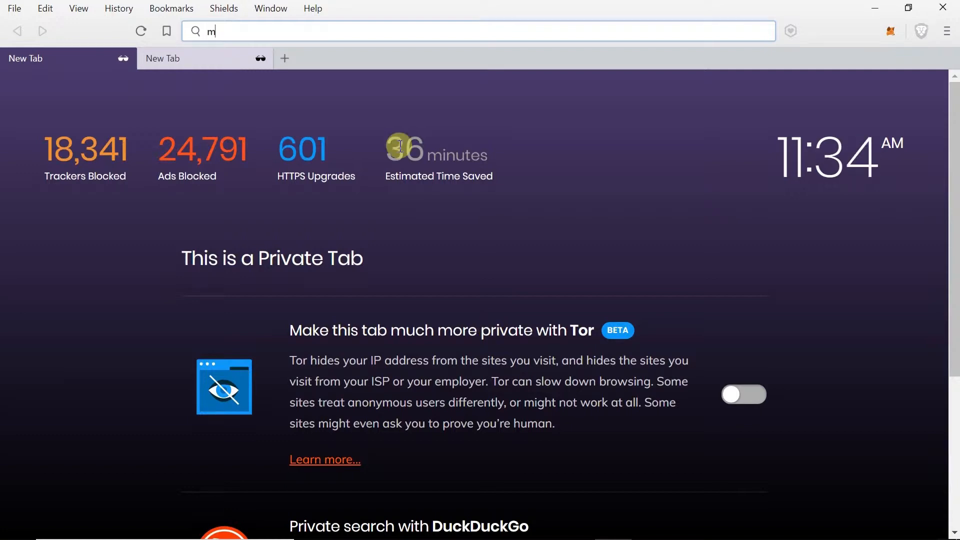
text(yip.com/)
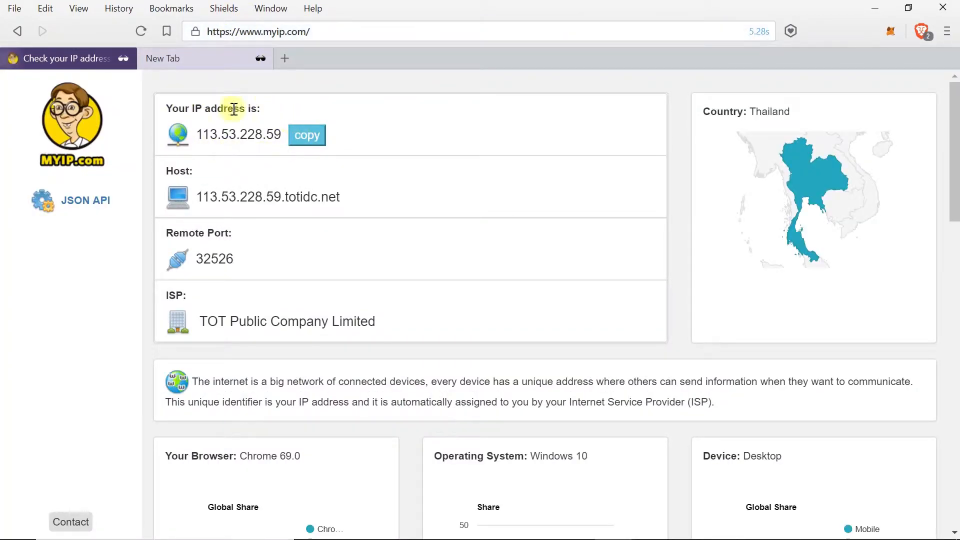
mouse_move(704, 128)
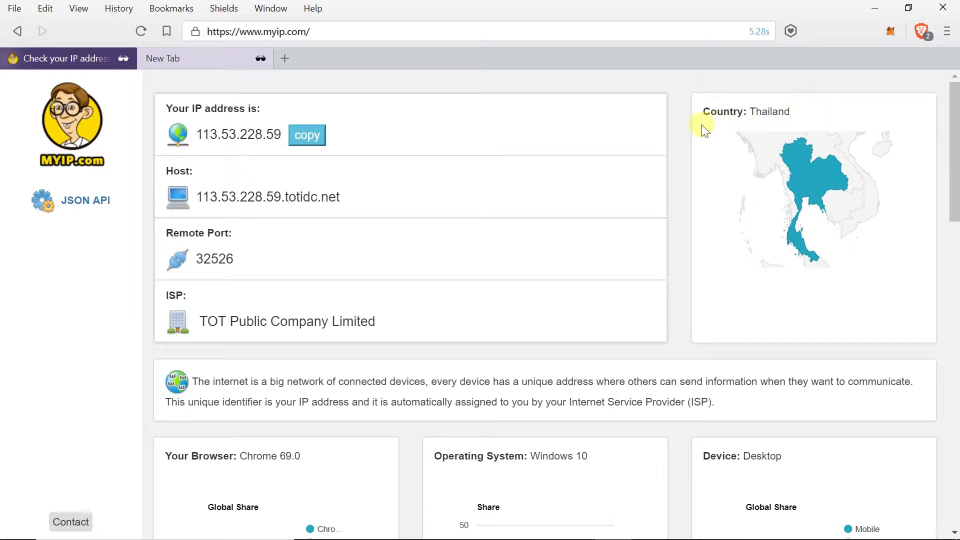
mouse_move(698, 109)
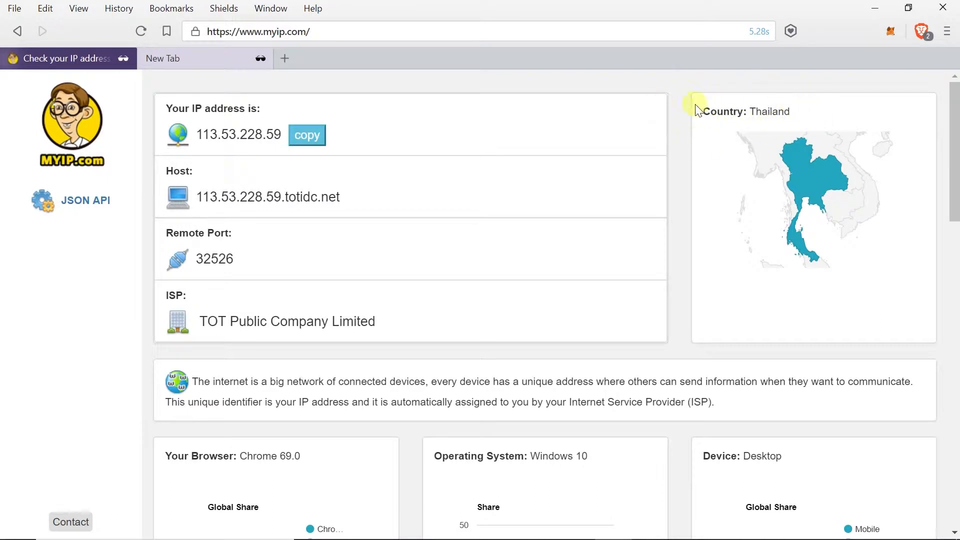
mouse_move(331, 110)
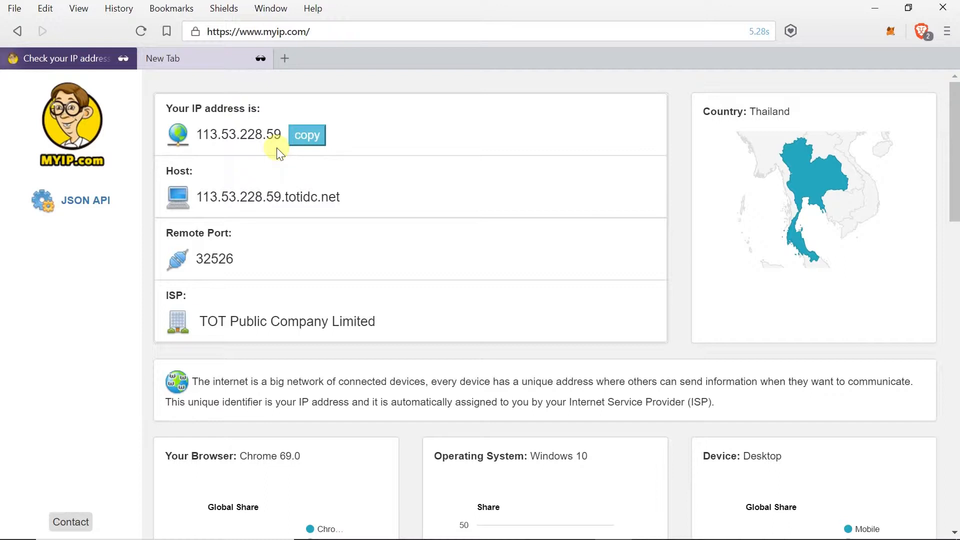
mouse_move(453, 220)
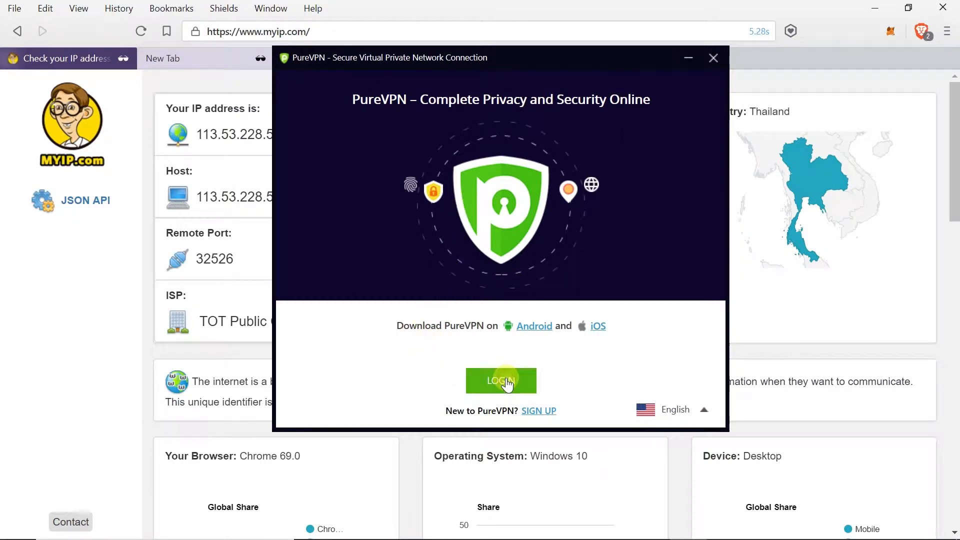
Sign in to the PureVPN account with the saved username and password
click(500, 380)
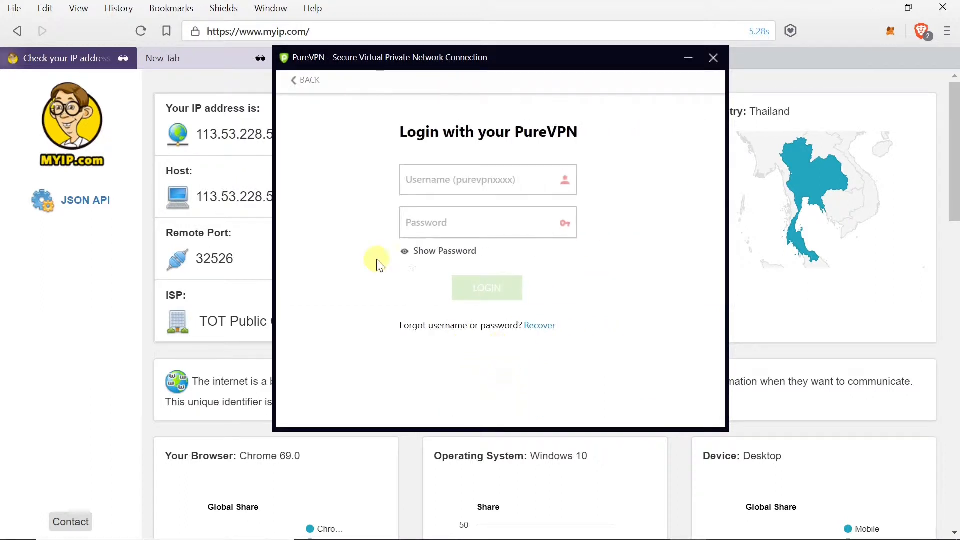
mouse_move(407, 168)
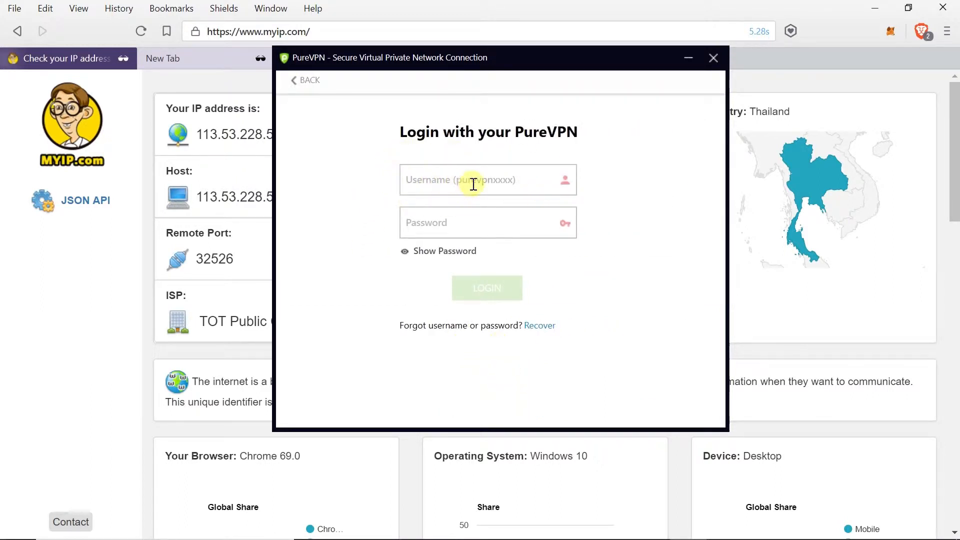
mouse_move(453, 167)
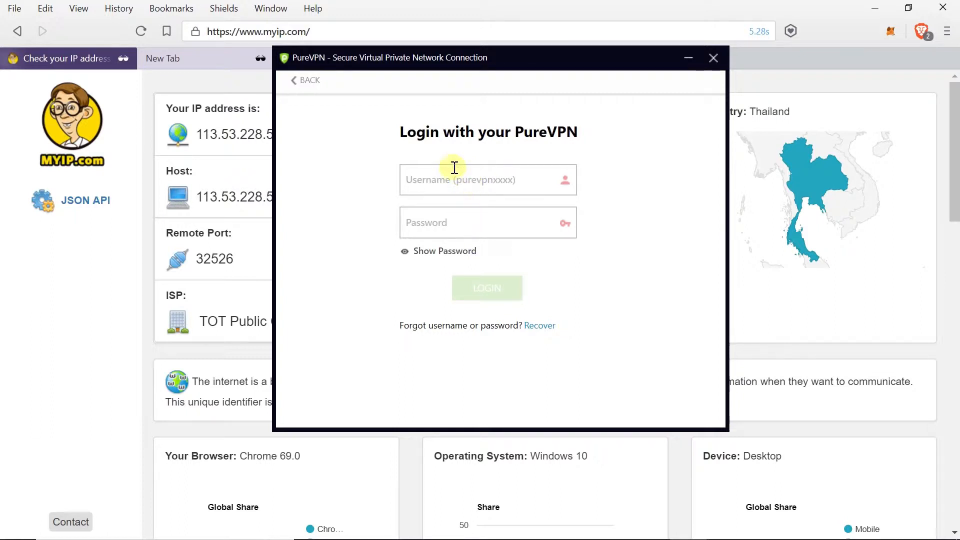
mouse_move(498, 181)
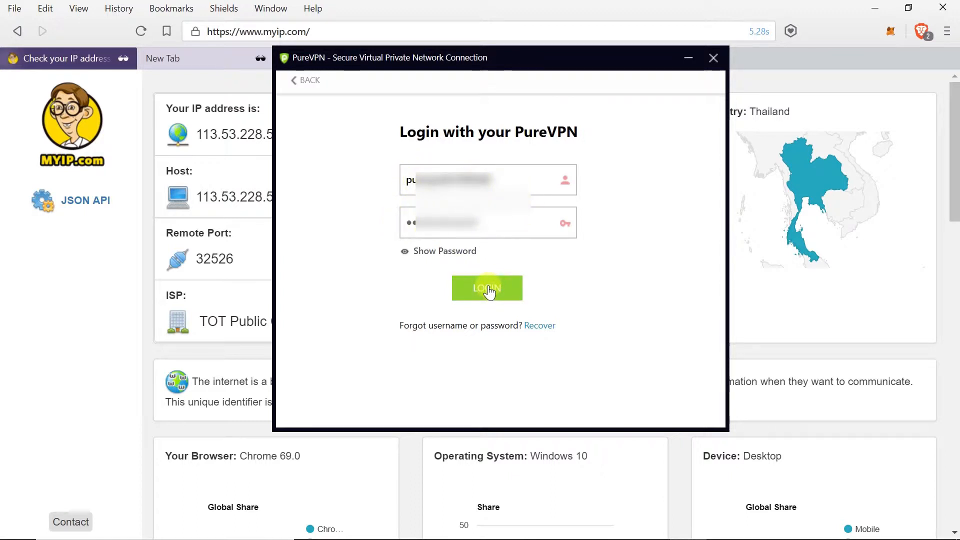
click(487, 288)
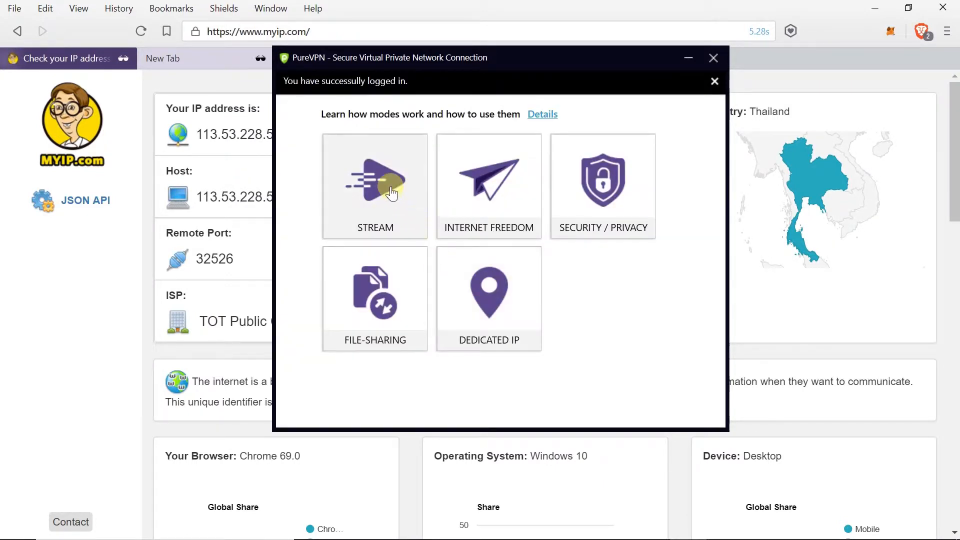
mouse_move(489, 300)
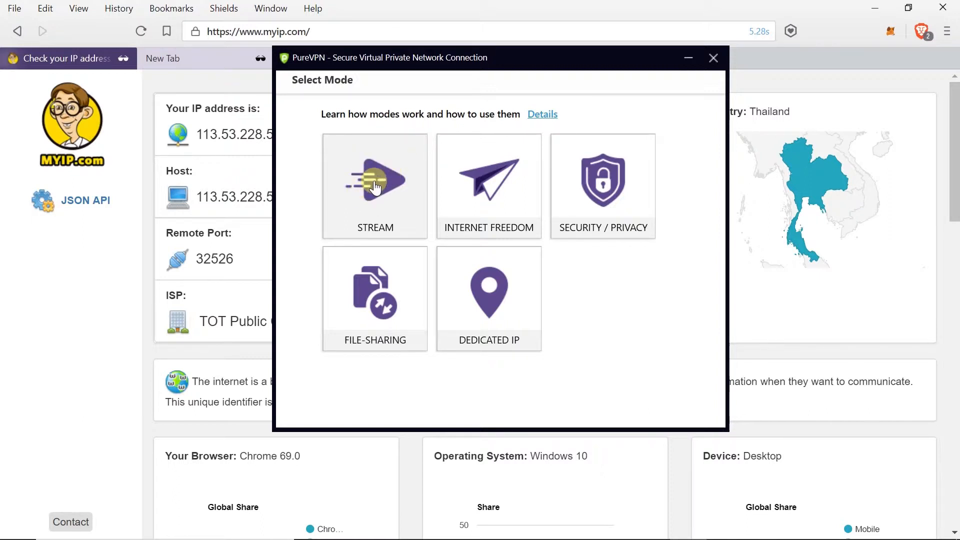
mouse_move(484, 179)
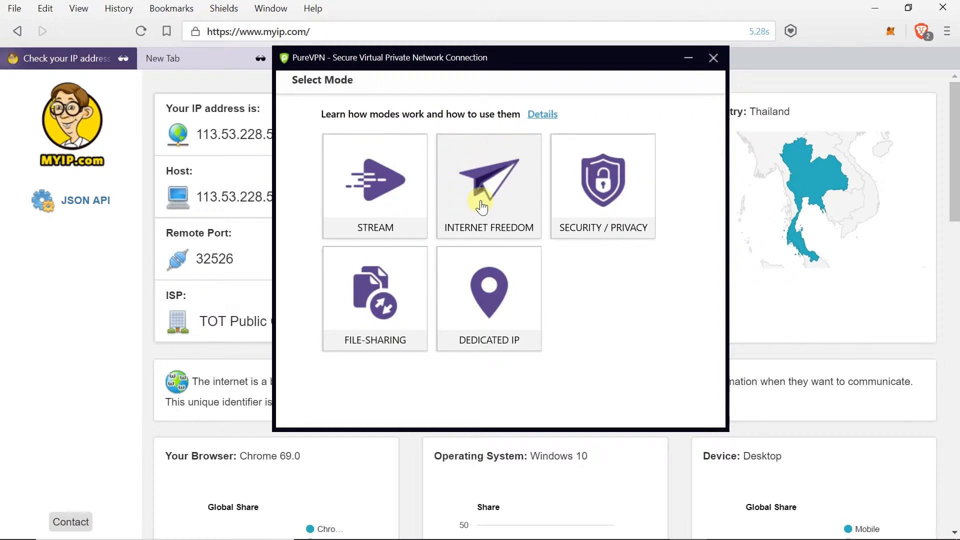
mouse_move(584, 209)
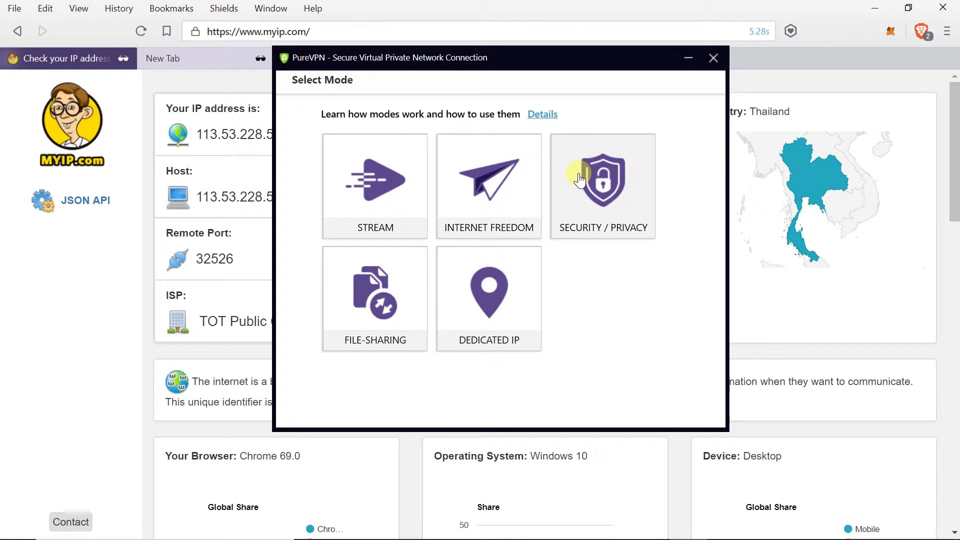
mouse_move(368, 288)
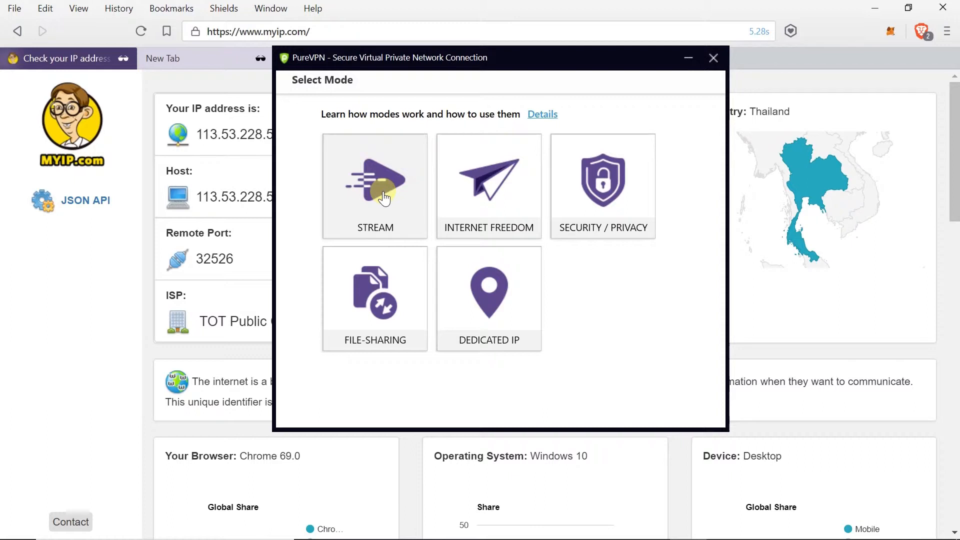
mouse_move(519, 216)
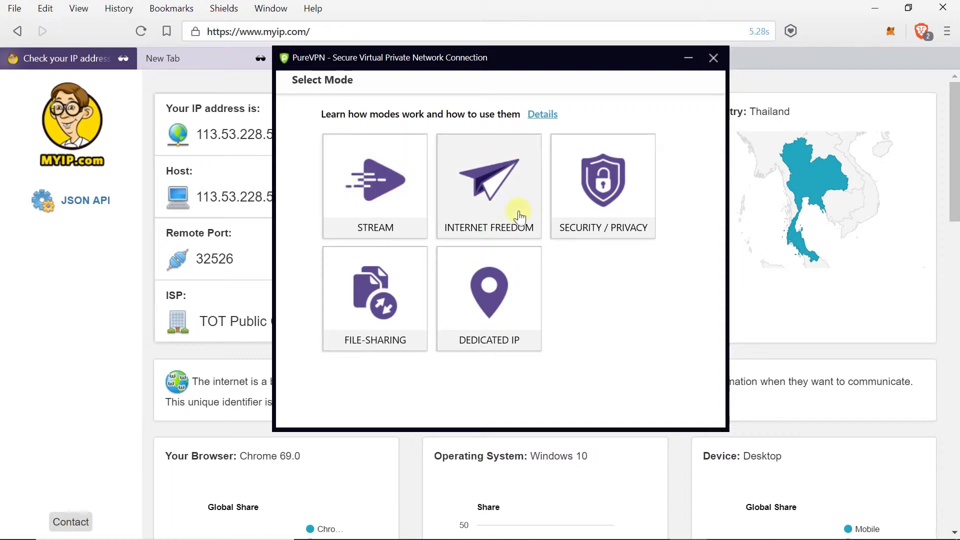
mouse_move(623, 179)
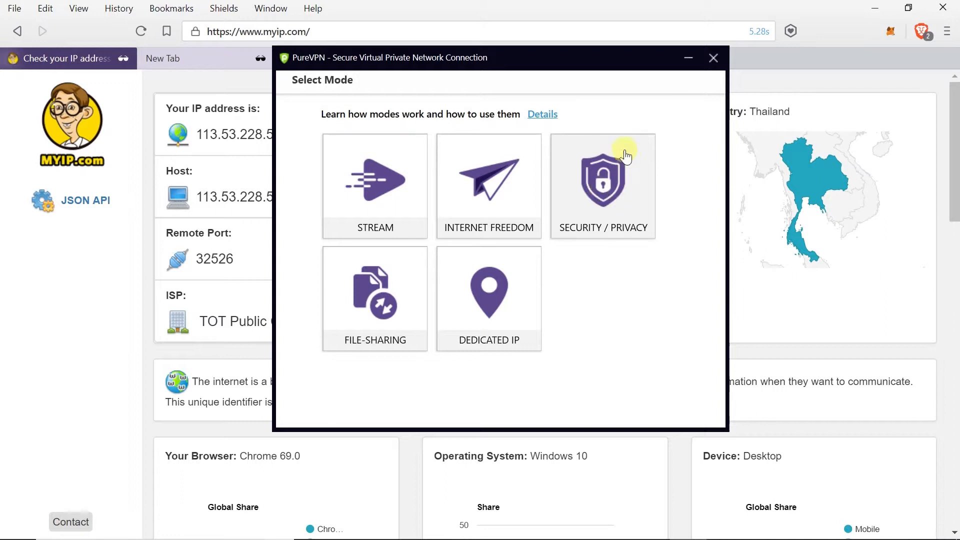
mouse_move(600, 179)
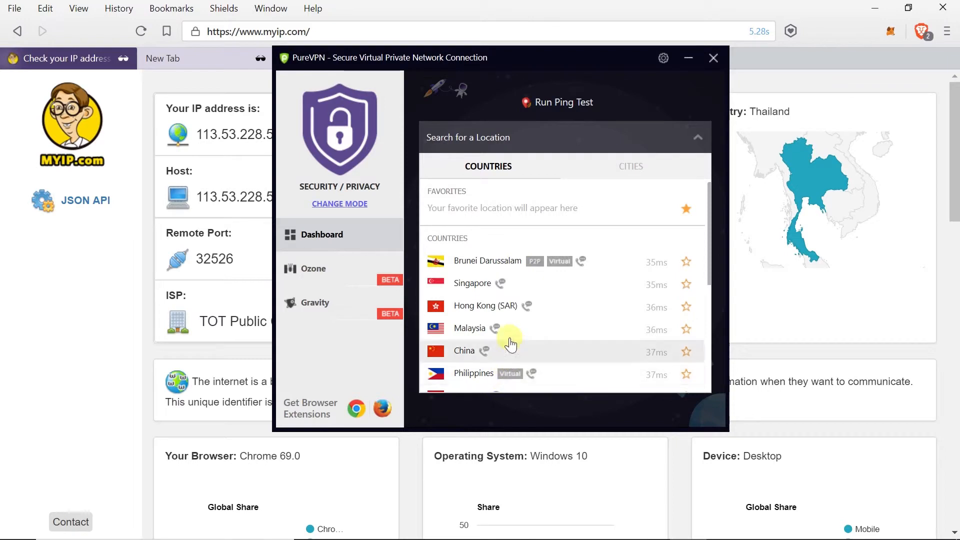
mouse_move(517, 306)
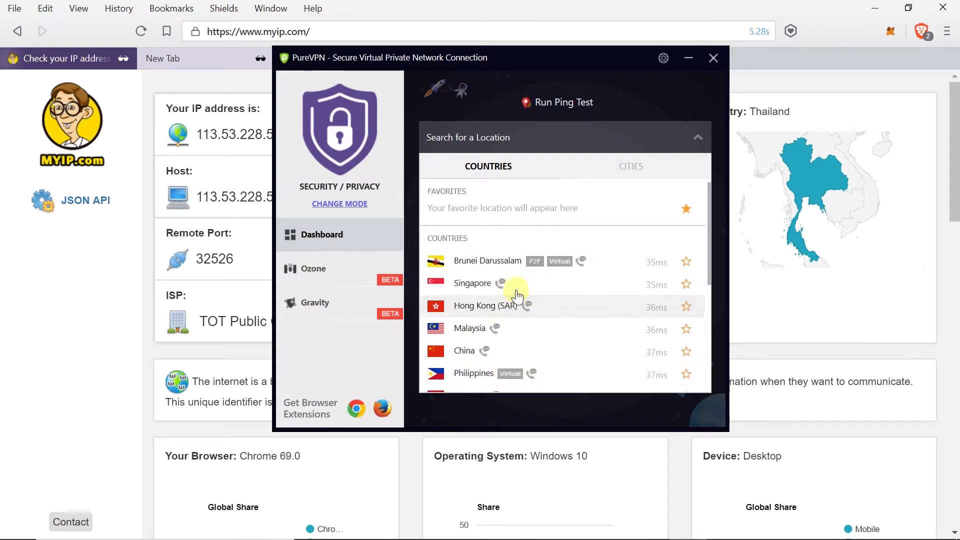
Connect to a United States server from the Countries list
scroll(down, 3)
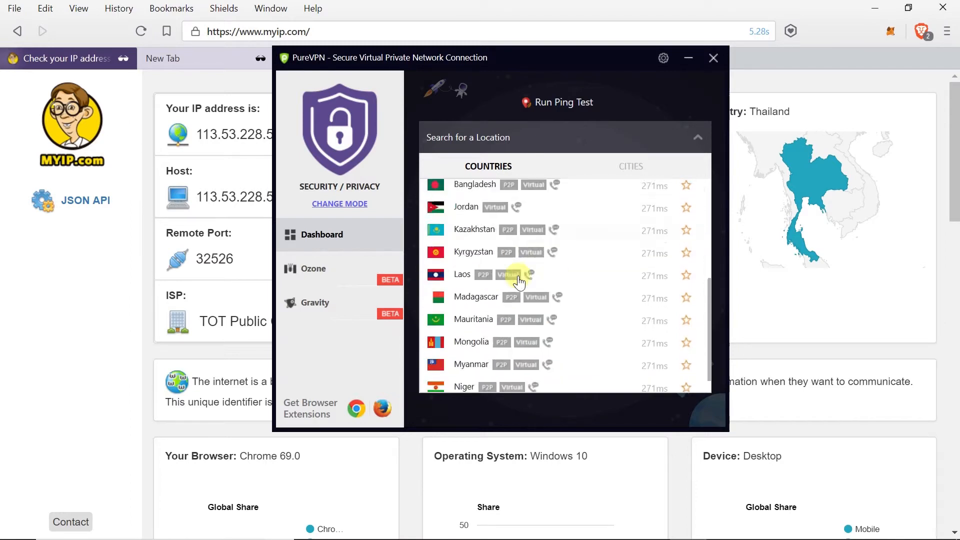
scroll(down, 3)
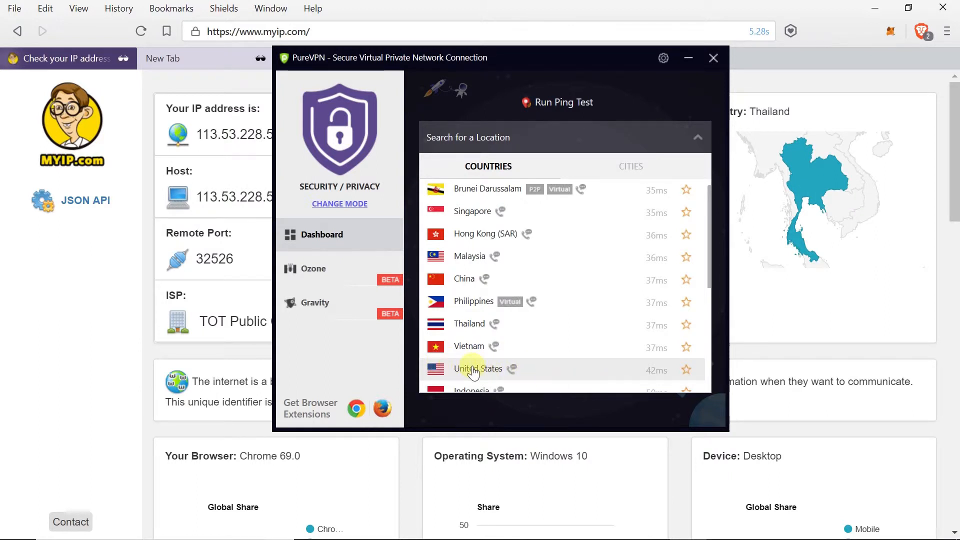
click(478, 368)
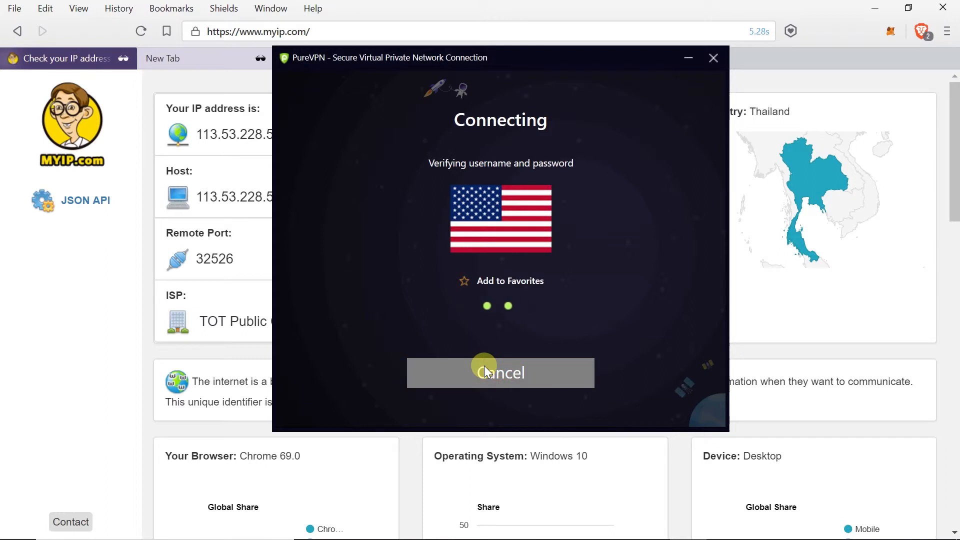
mouse_move(493, 304)
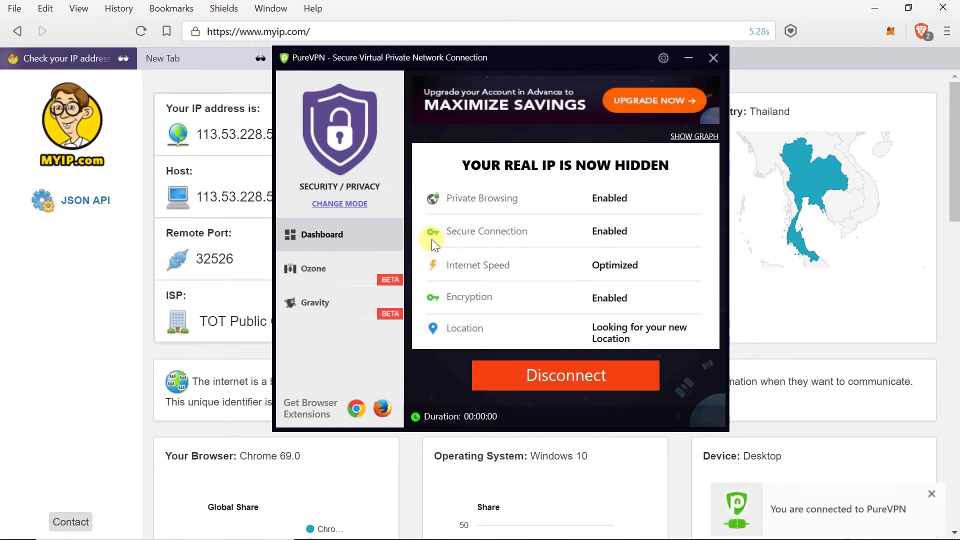
mouse_move(490, 355)
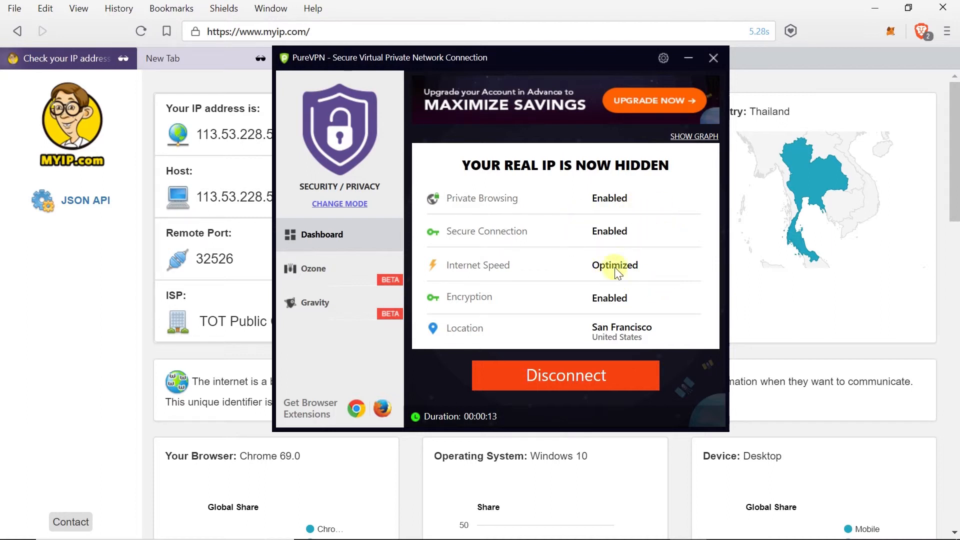
mouse_move(630, 331)
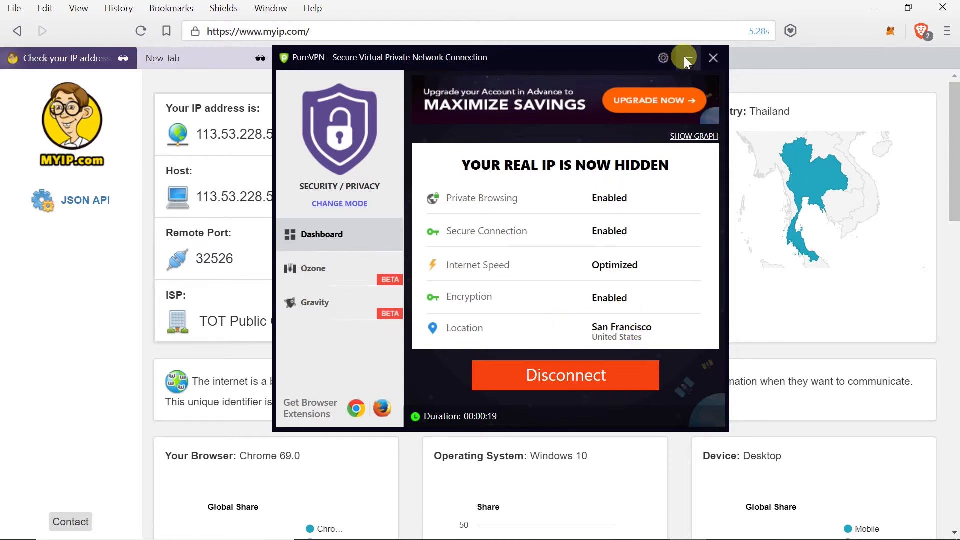
Hide PureVPN and reload myip.com to show IP 162.211.176.3 in the United States
click(713, 58)
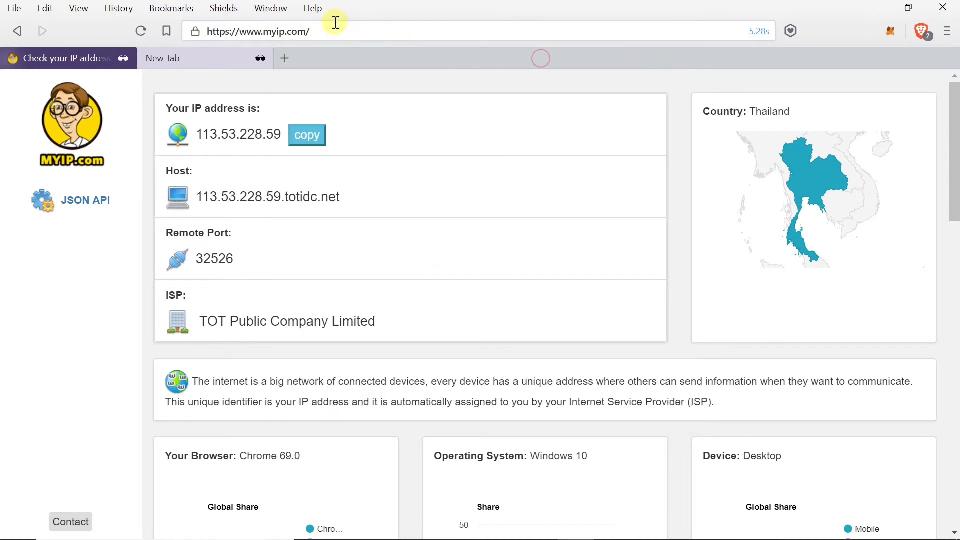
click(259, 31)
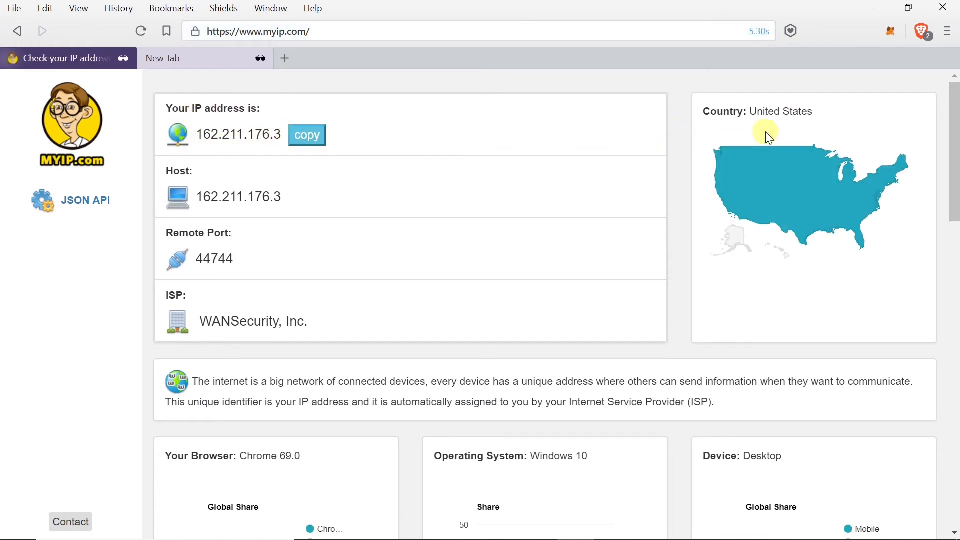
mouse_move(697, 103)
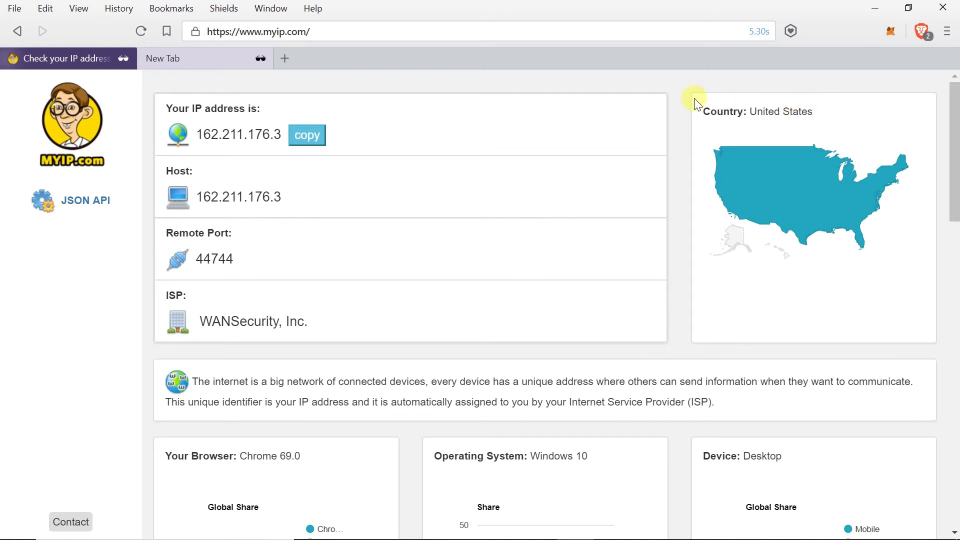
mouse_move(666, 146)
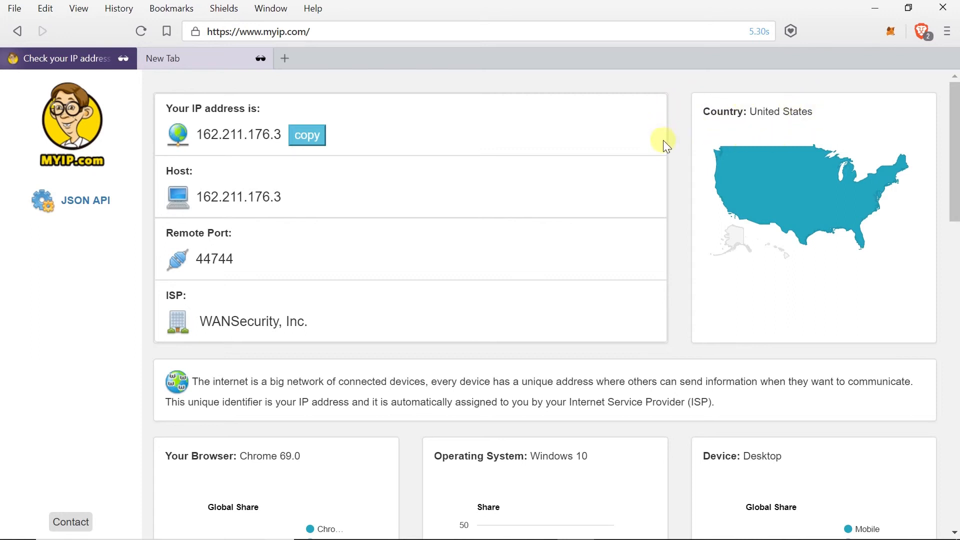
mouse_move(657, 158)
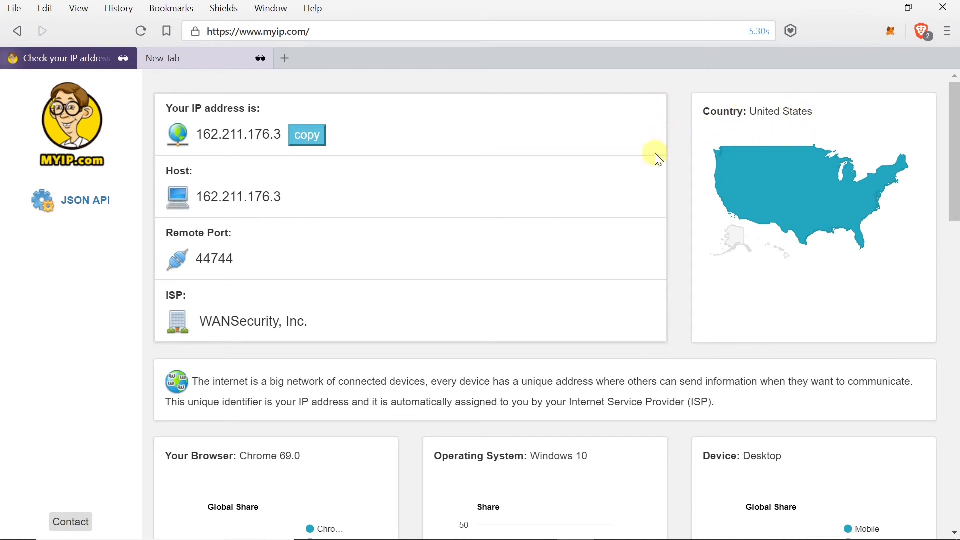